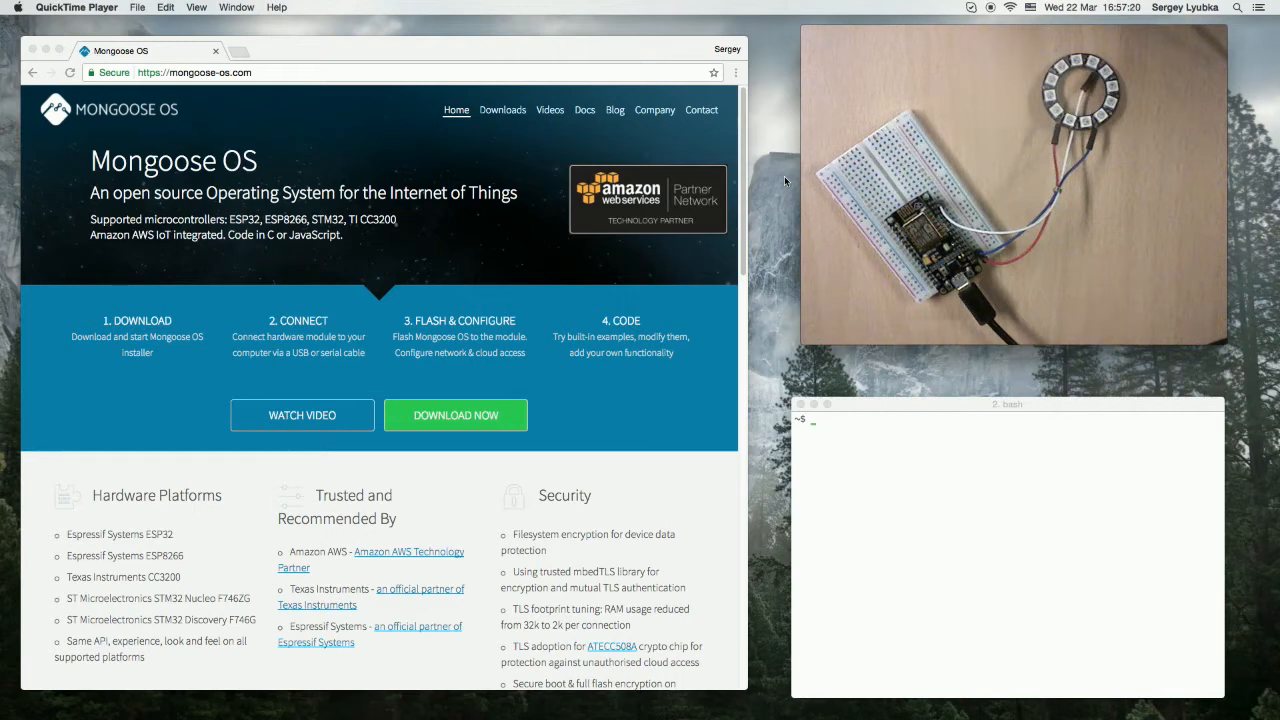
# Flash the mos-esp8266 firmware onto the board with 'mos flash mos-esp8266'.
pyautogui.click(1000, 500)
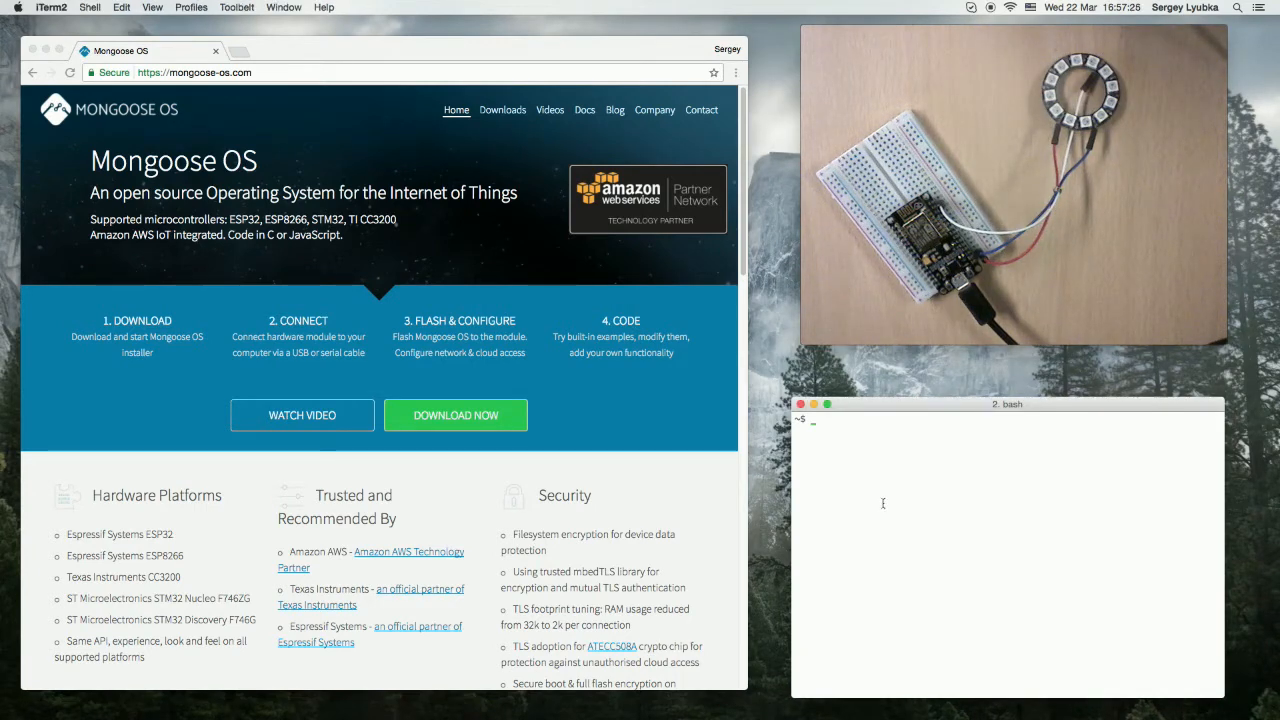
pyautogui.write('mos')
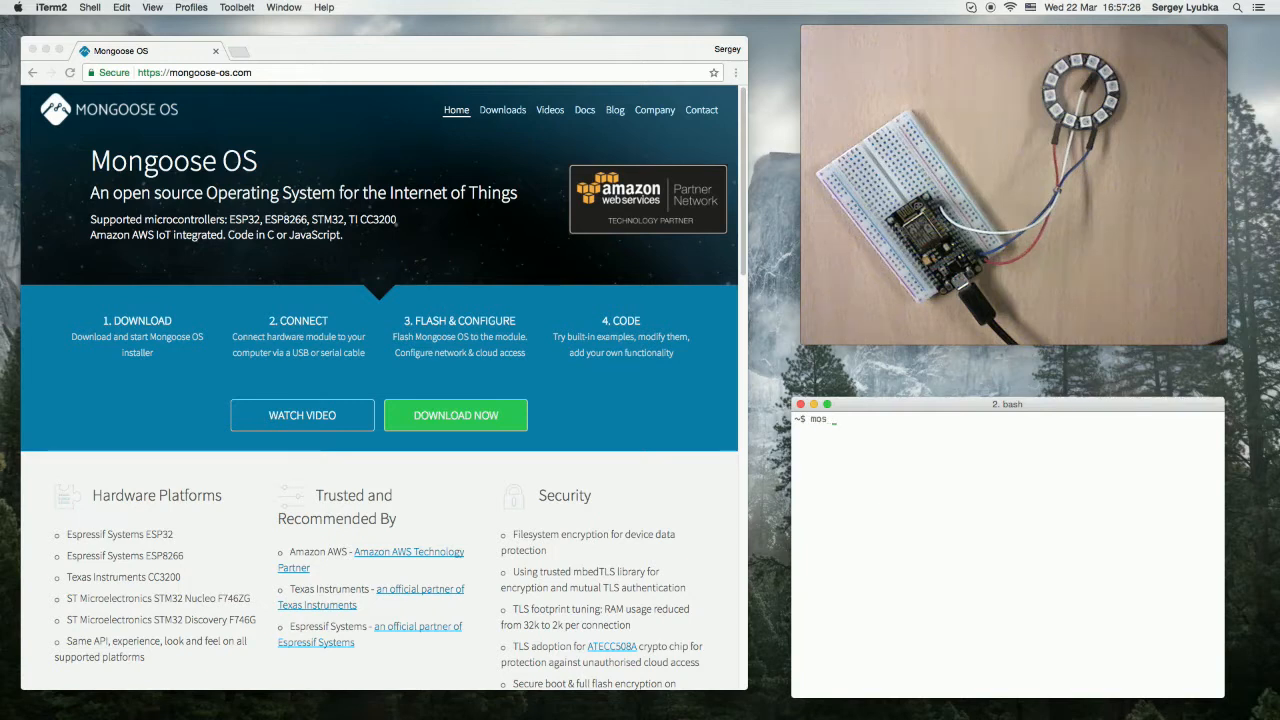
pyautogui.write('flash mos-')
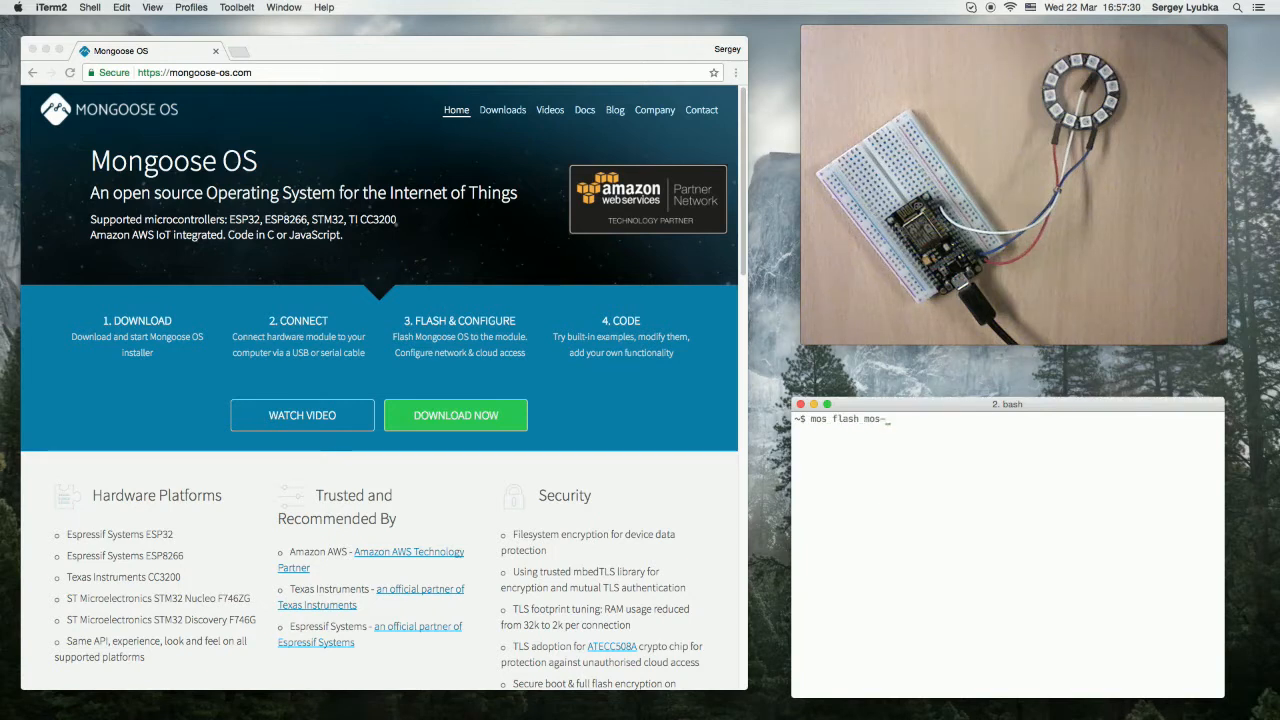
pyautogui.write('esp8266')
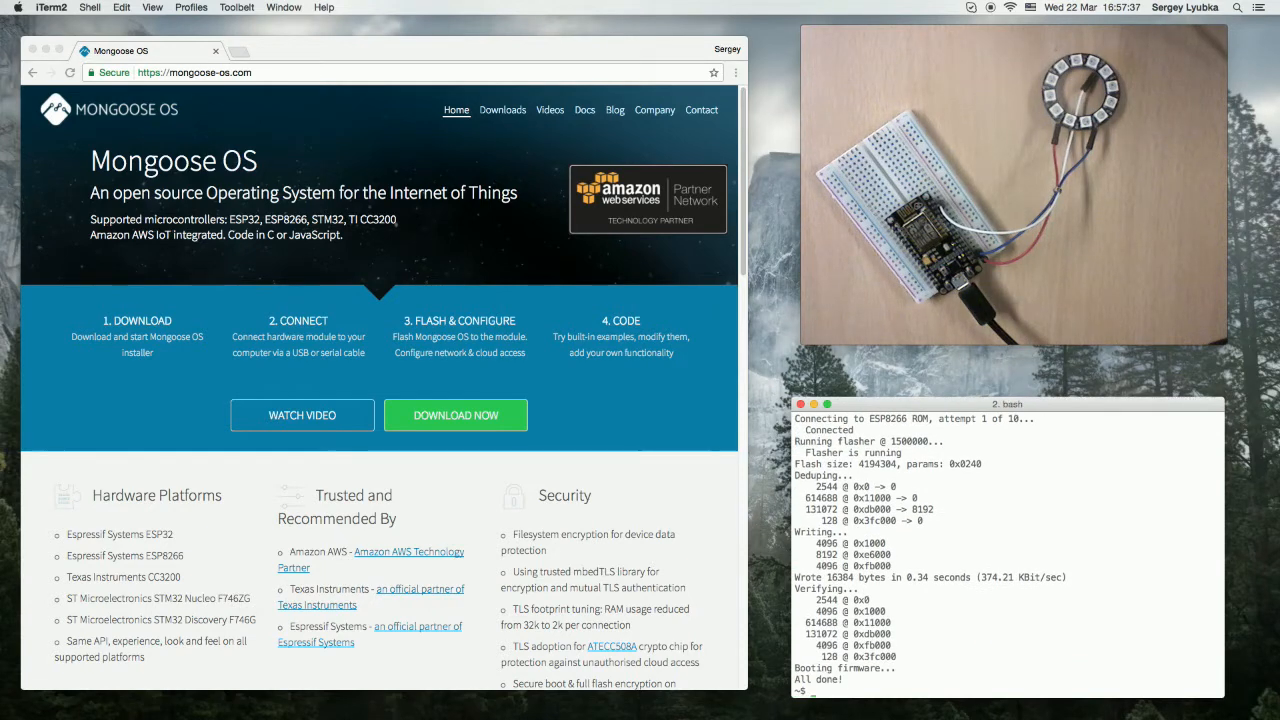
# Launch the Web UI with mos and view api_neopixel.js's usage example.
pyautogui.write('mos')
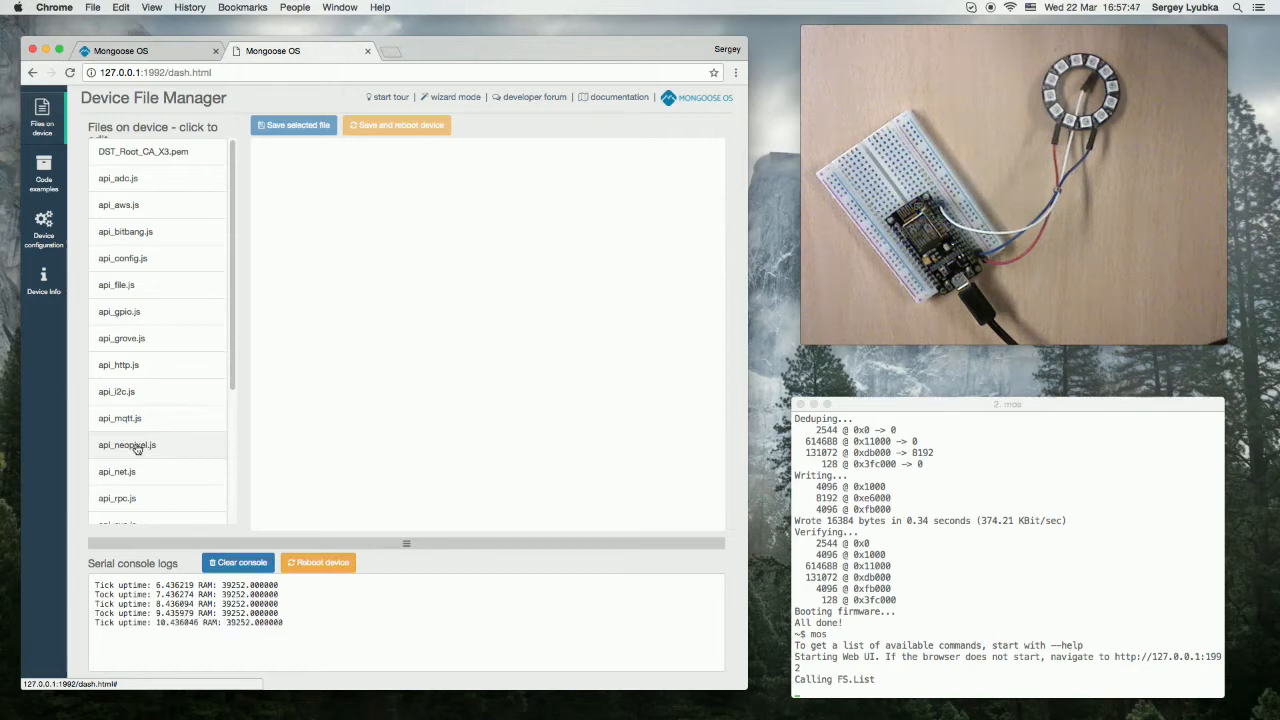
pyautogui.click(127, 445)
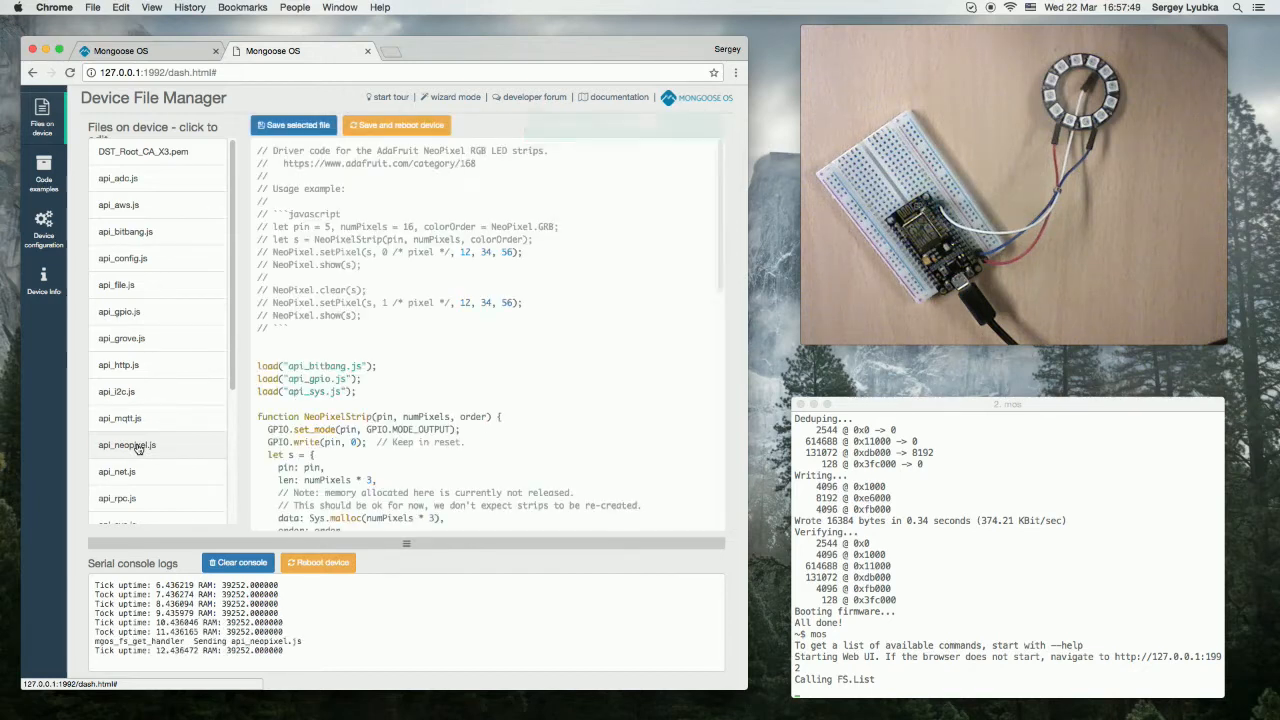
pyautogui.click(127, 444)
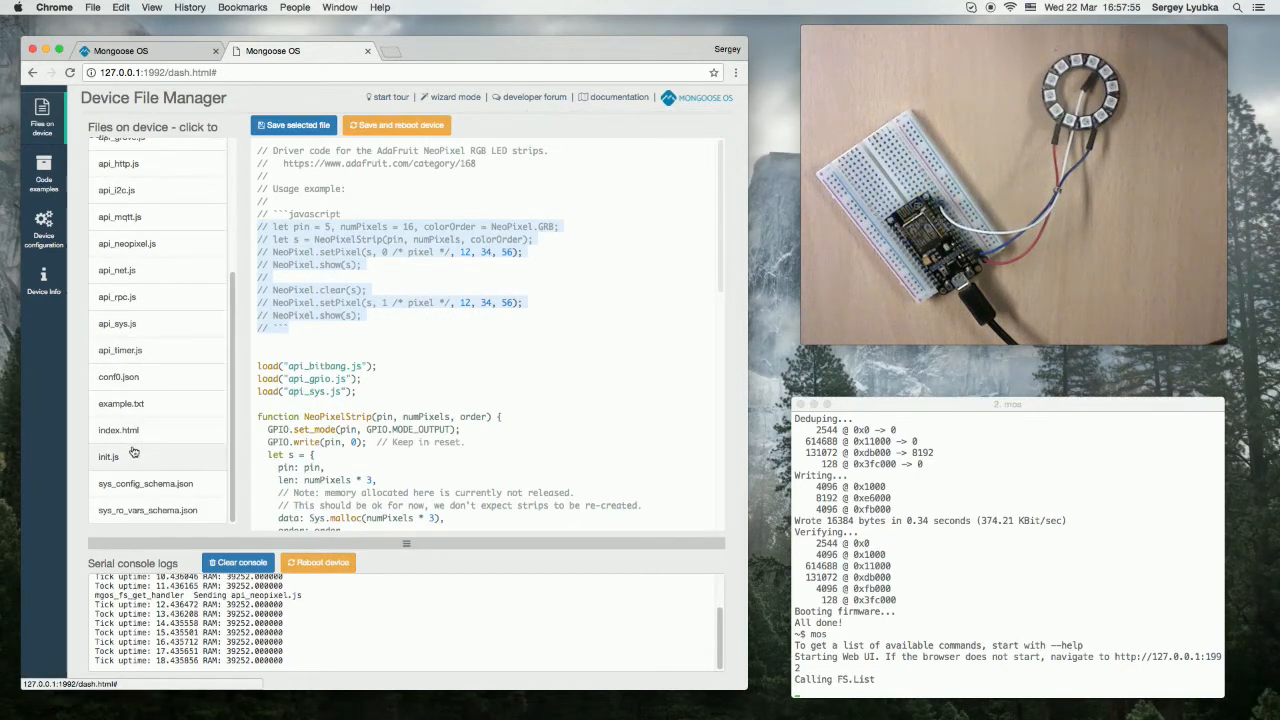
# Add load('api_timer.js') and the 12-pixel NeoPixel setup lighting one pixel to init.js.
pyautogui.click(108, 456)
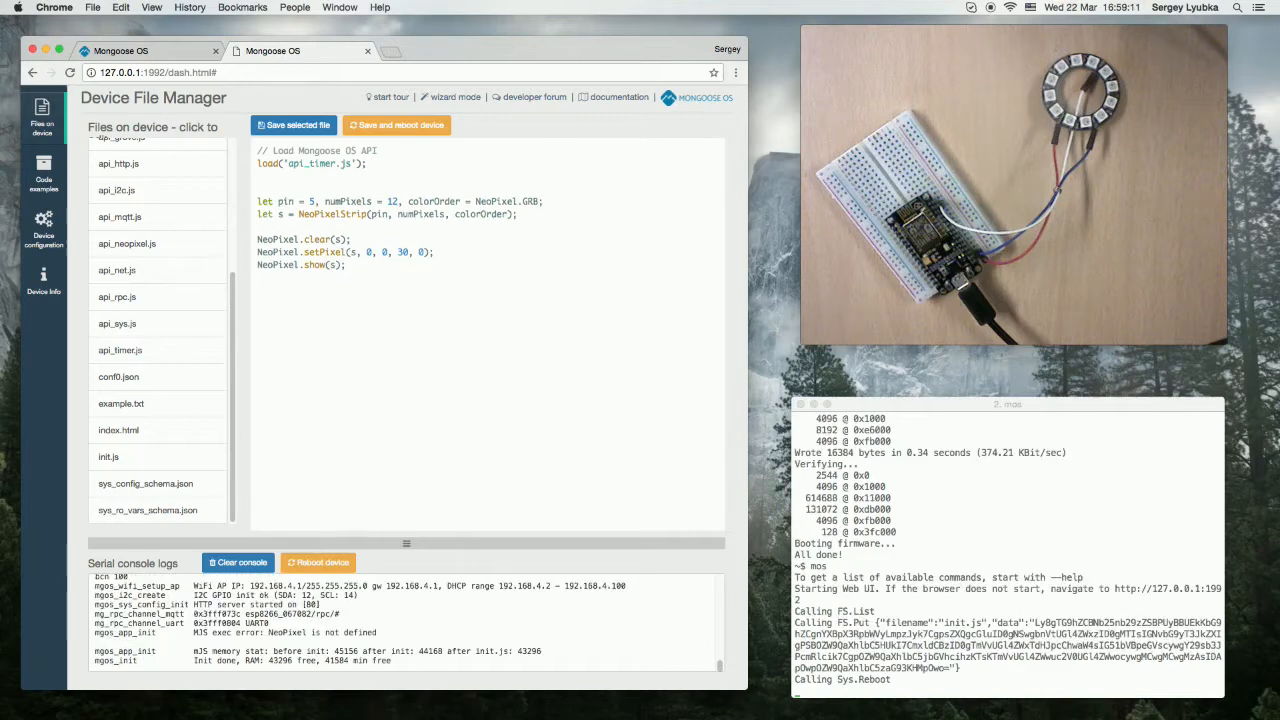
pyautogui.write("load('api_timer.js');")
pyautogui.write("load('api_neopixel.js');")
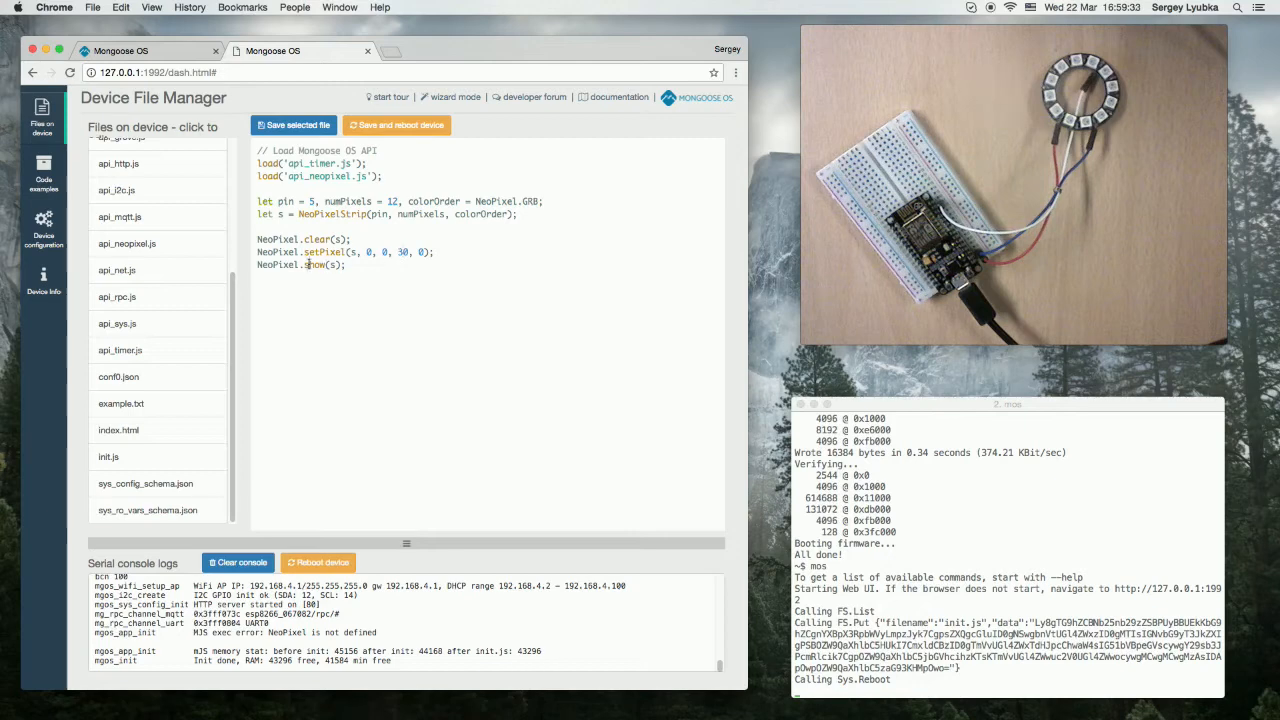
# Save init.js and reboot the device, then place the cursor for a new line.
pyautogui.click(397, 125)
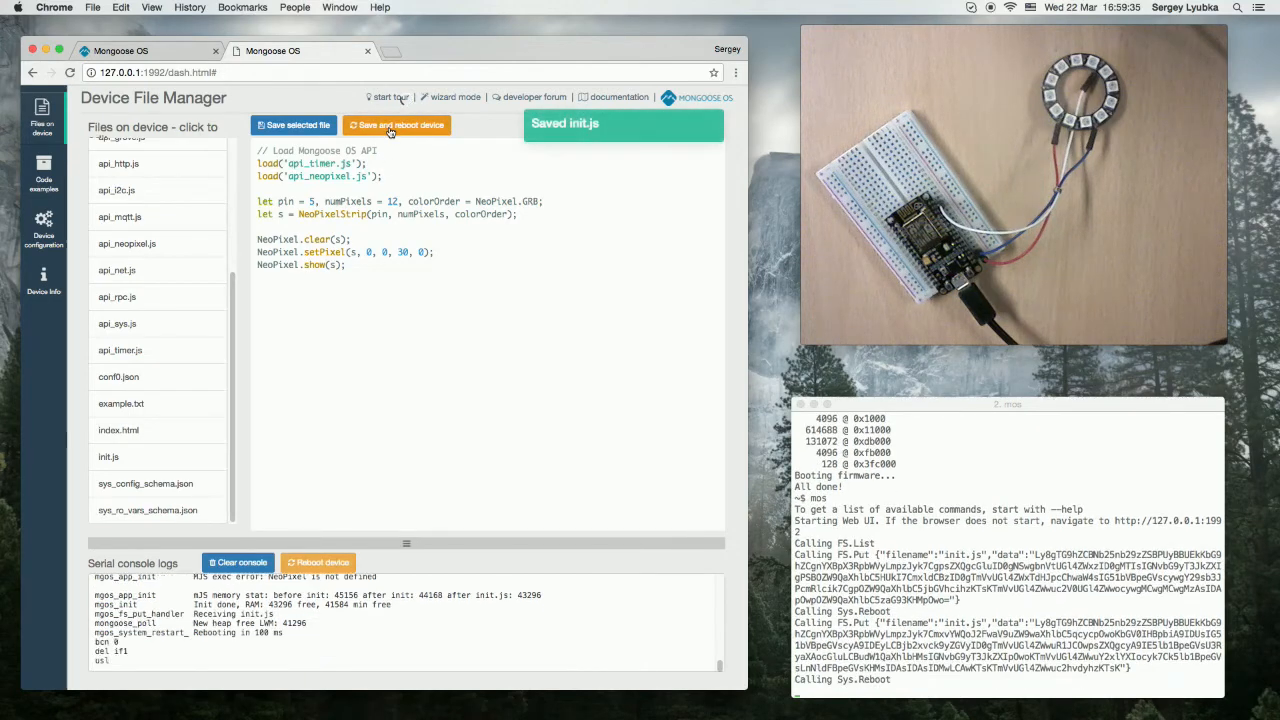
pyautogui.click(396, 125)
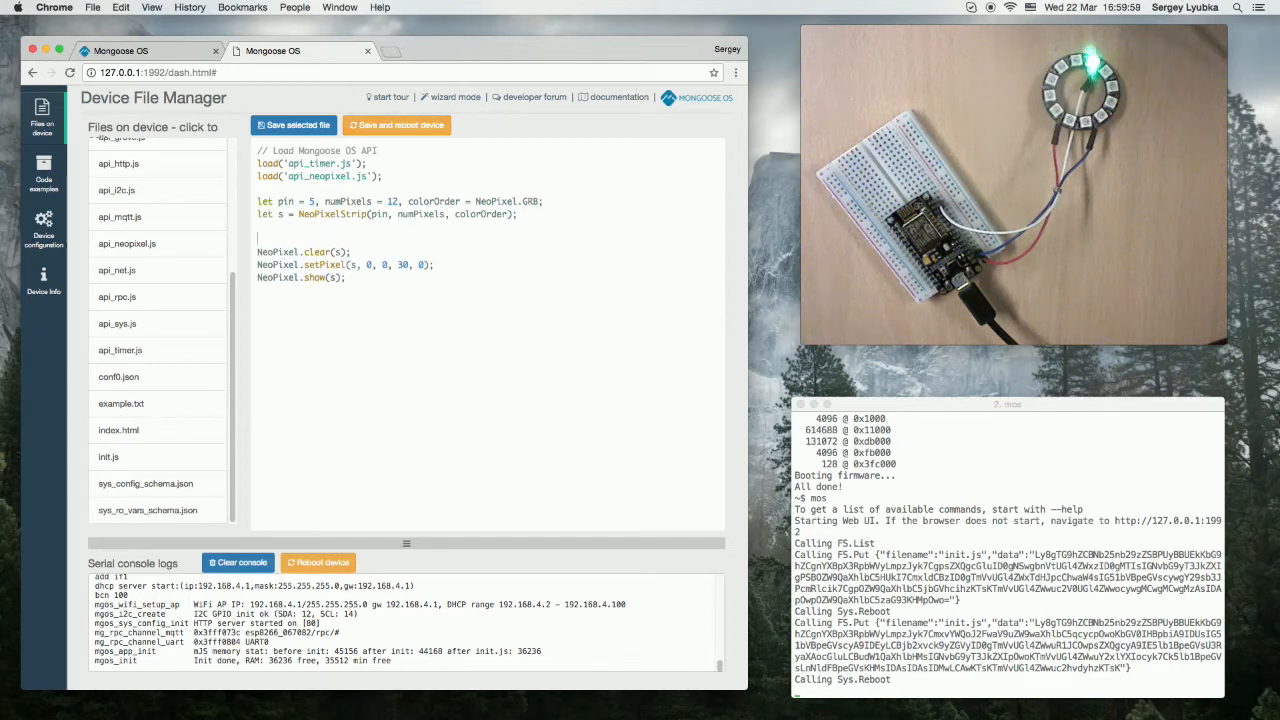
# Wrap the clear/setPixel/show lines in a repeating Timer.set(100, 1, function() {}) callback.
pyautogui.write('Timer.set()')
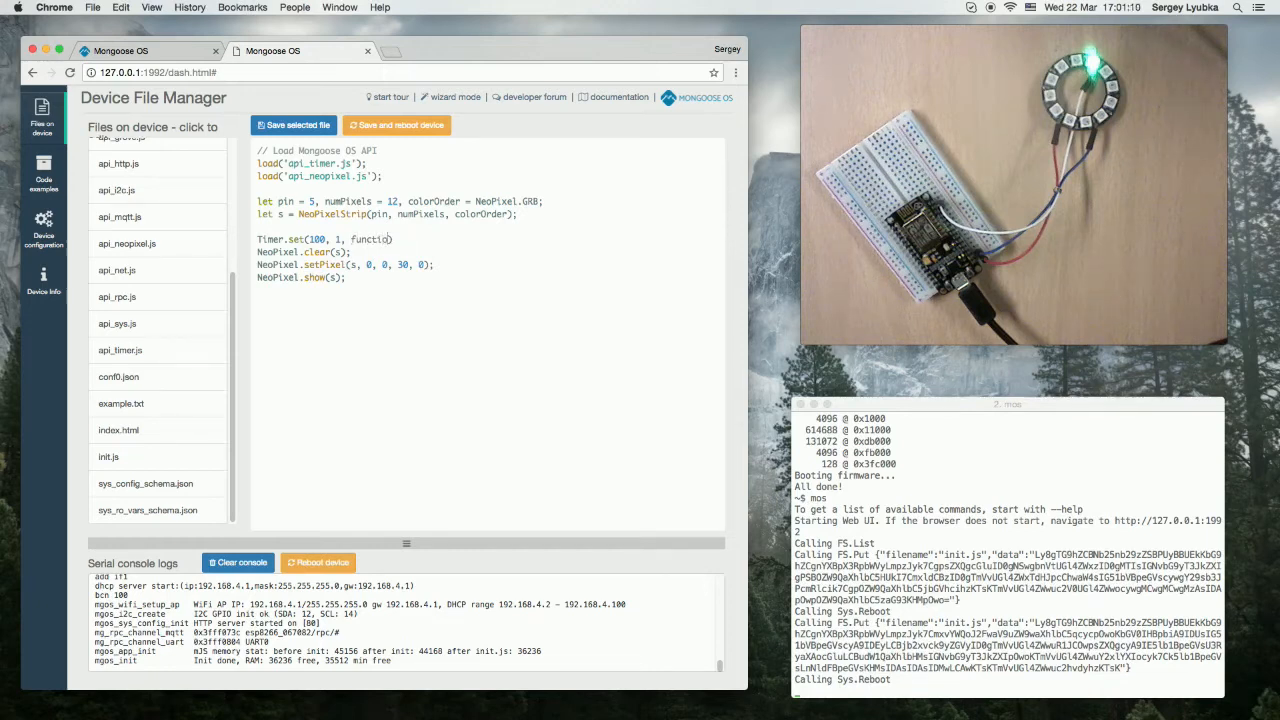
pyautogui.write('n() {}')
pyautogui.write('}, null);')
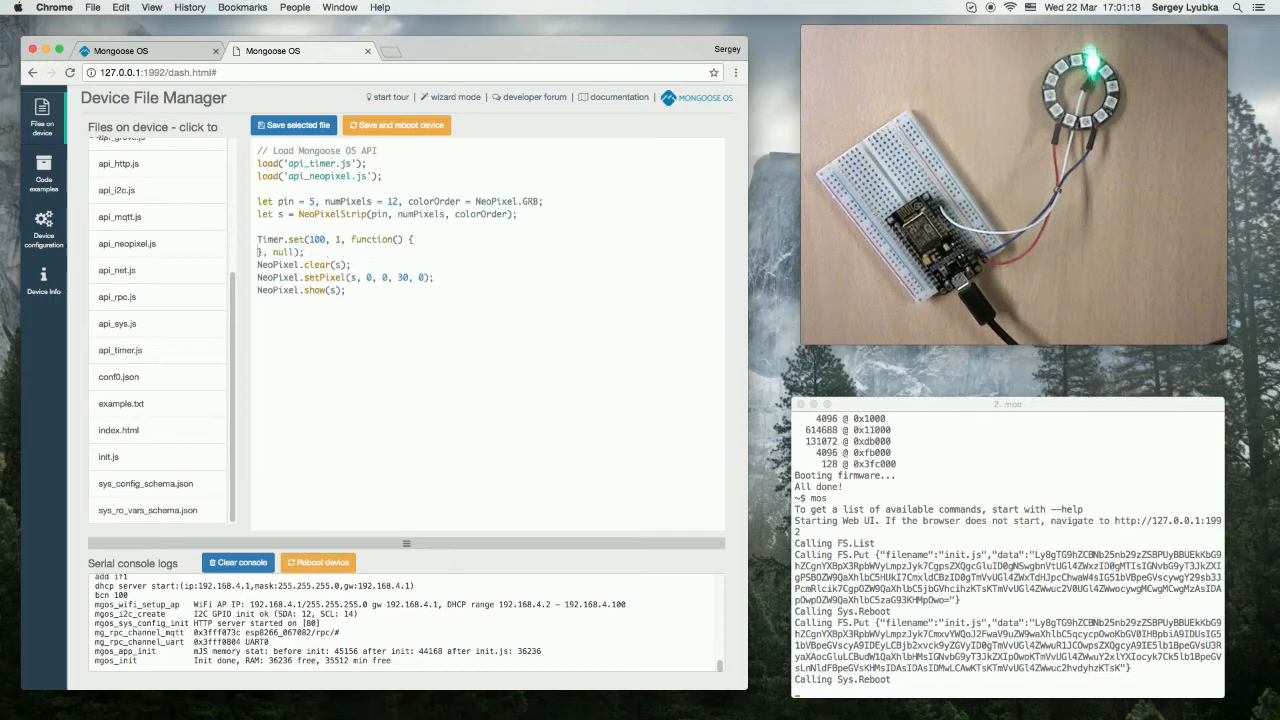
pyautogui.moveTo(258, 264); pyautogui.dragTo(345, 290)
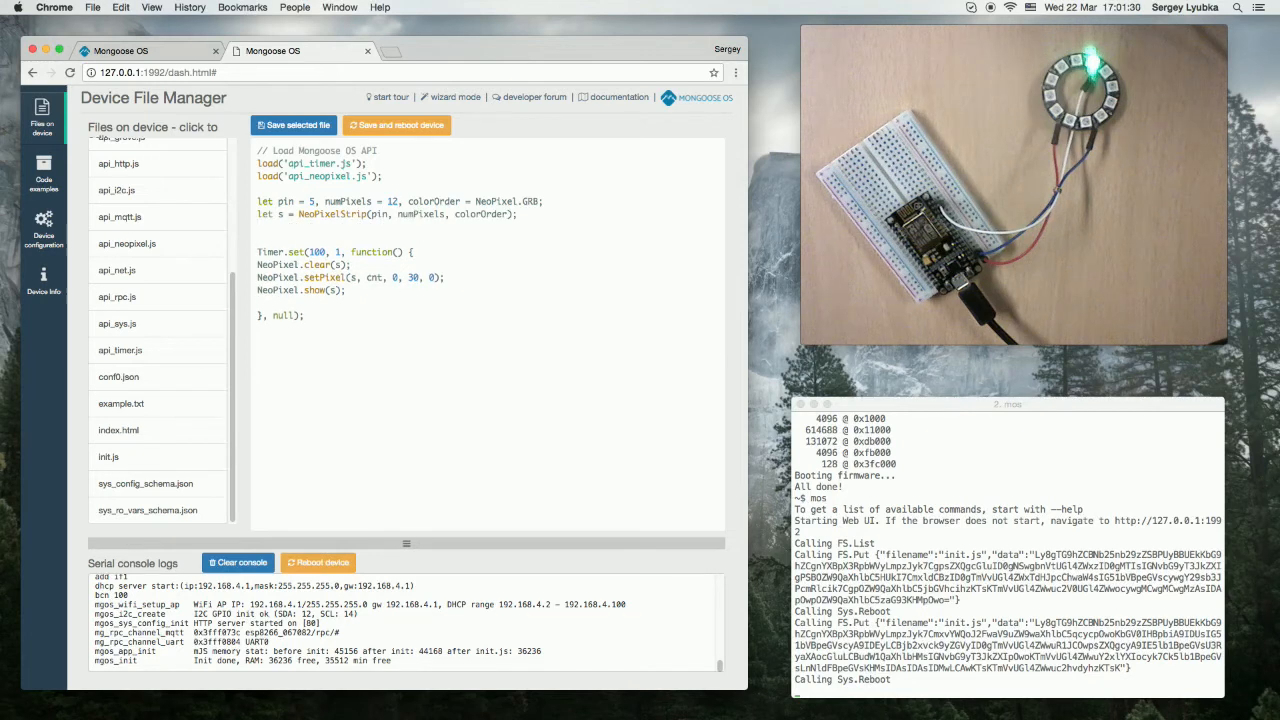
# Declare let cnt = 0; and set the setPixel index to ++cnt % 12.
pyautogui.write('cnt')
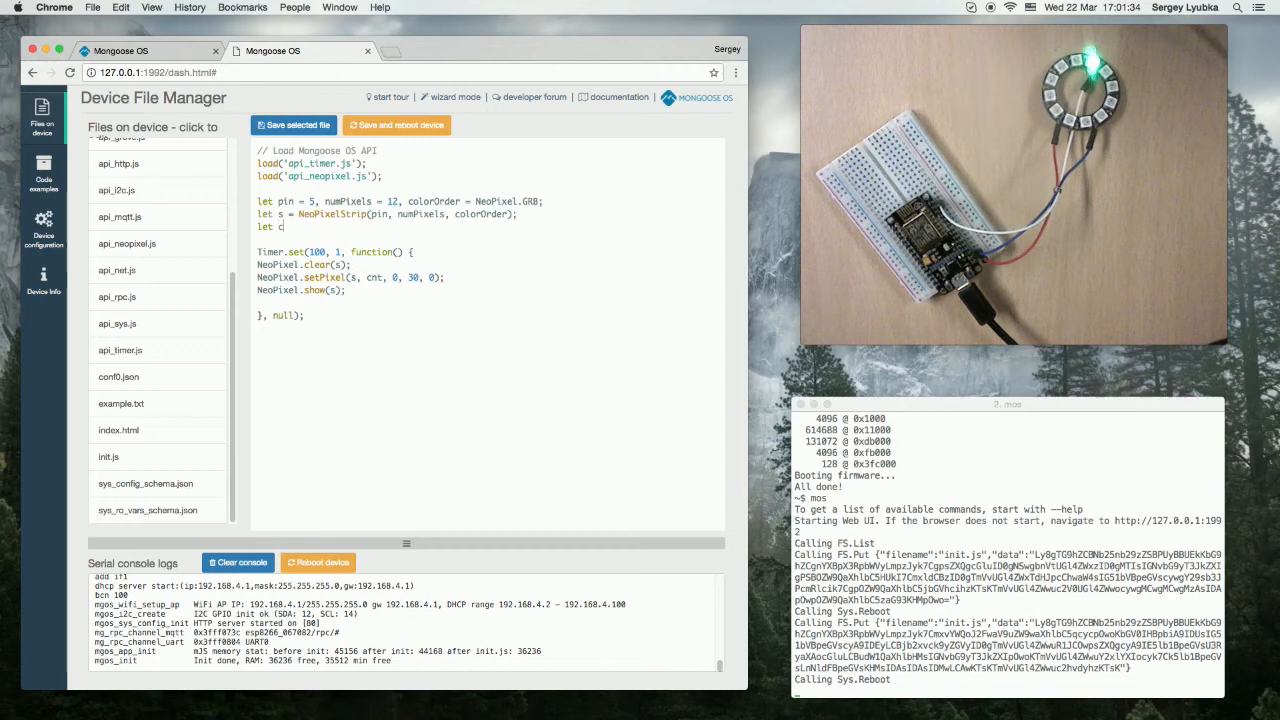
pyautogui.write('nt = 0;')
pyautogui.click(351, 277)
pyautogui.write('++')
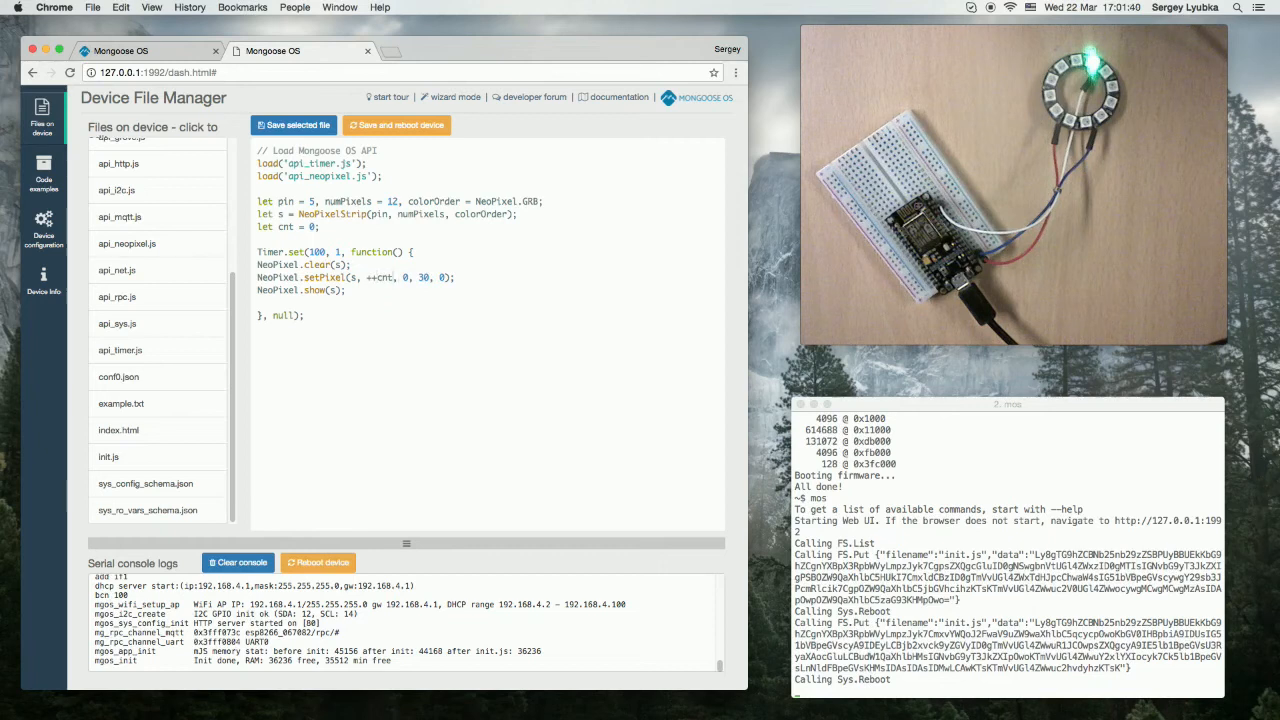
pyautogui.write('% 12')
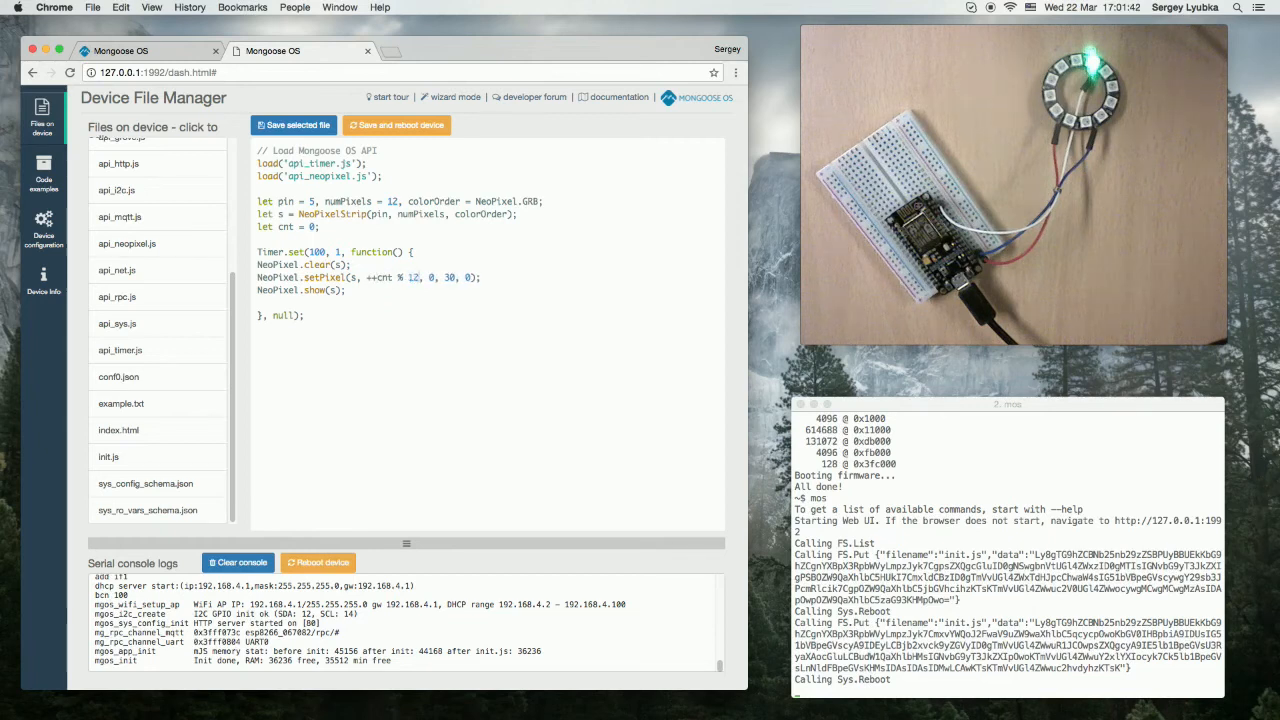